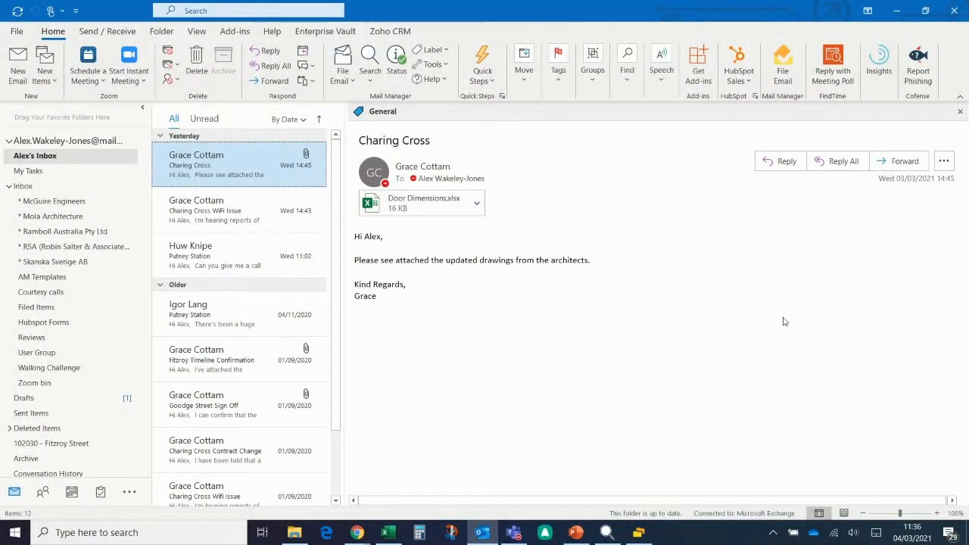
mouse_move(733, 300)
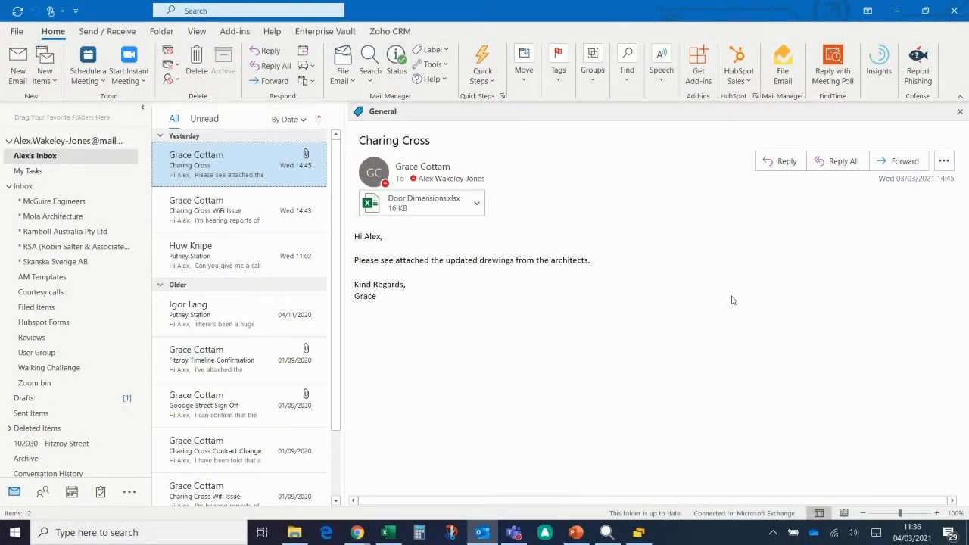
- Show the Mail Manager Tools dropdown on the Outlook Home ribbon
left_click(431, 64)
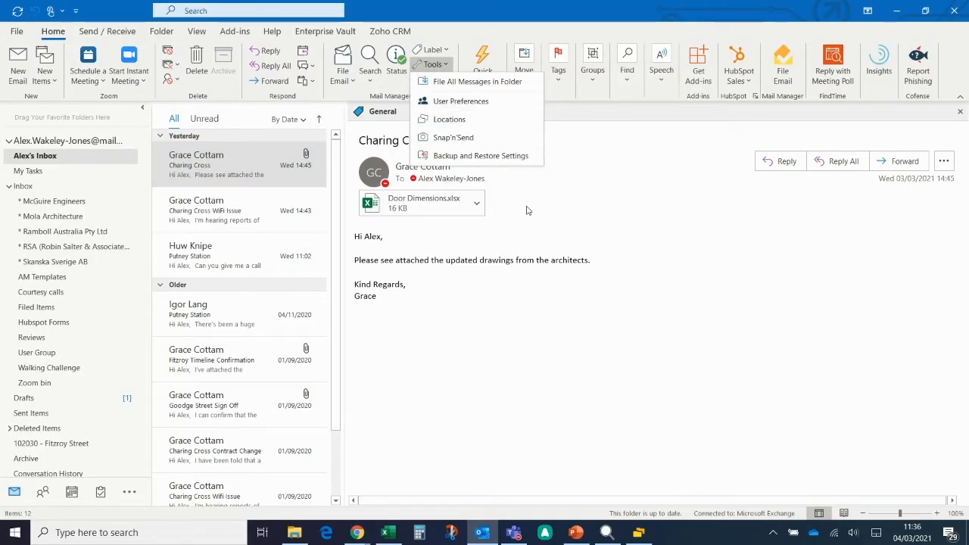
- Open the Locations manager listing the AW! Projects collection's filing locations
left_click(460, 118)
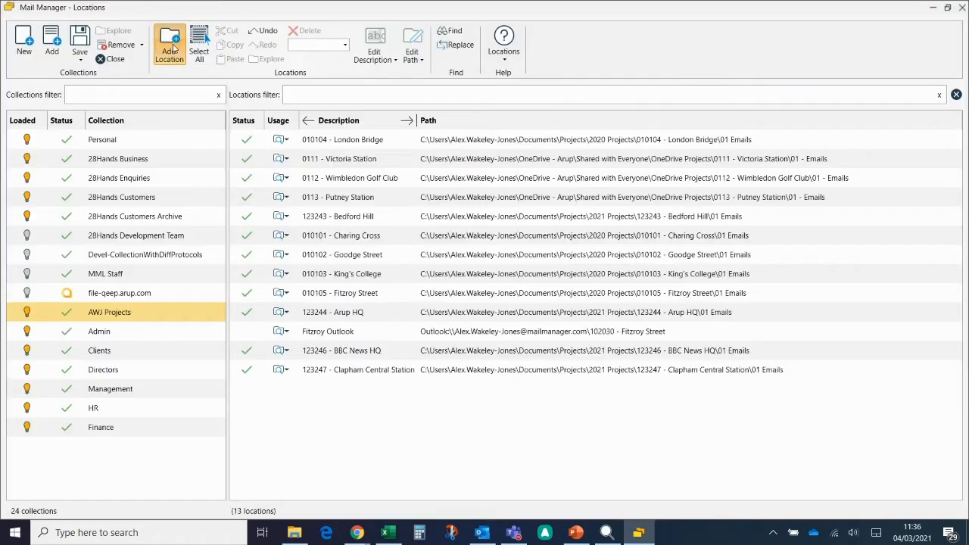
- Add a new location and set its type to SharePoint instead of a local/network folder
left_click(169, 44)
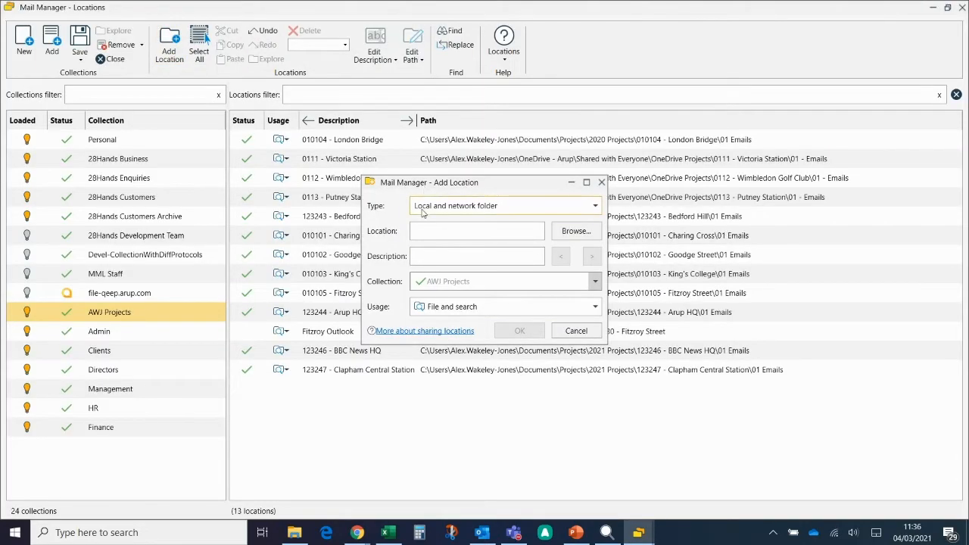
left_click(594, 205)
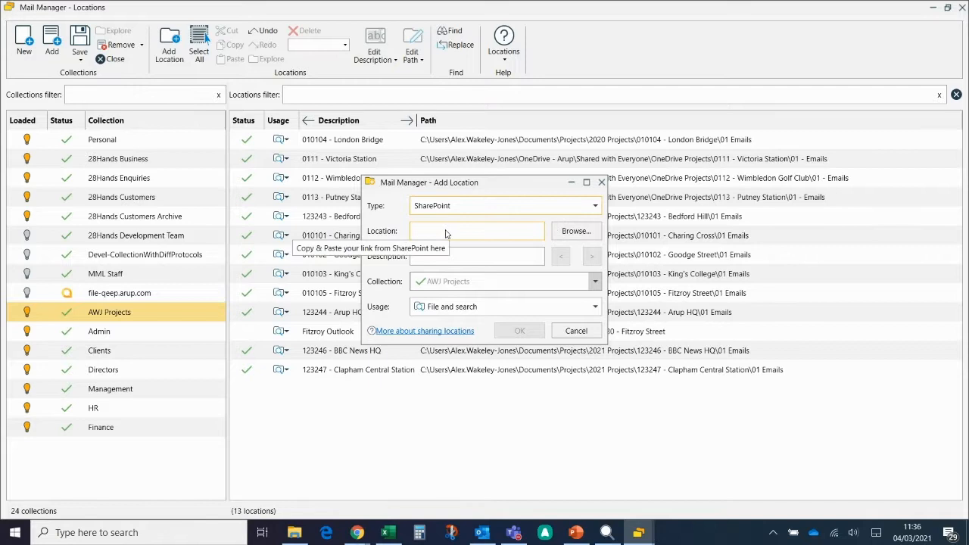
type("Sha")
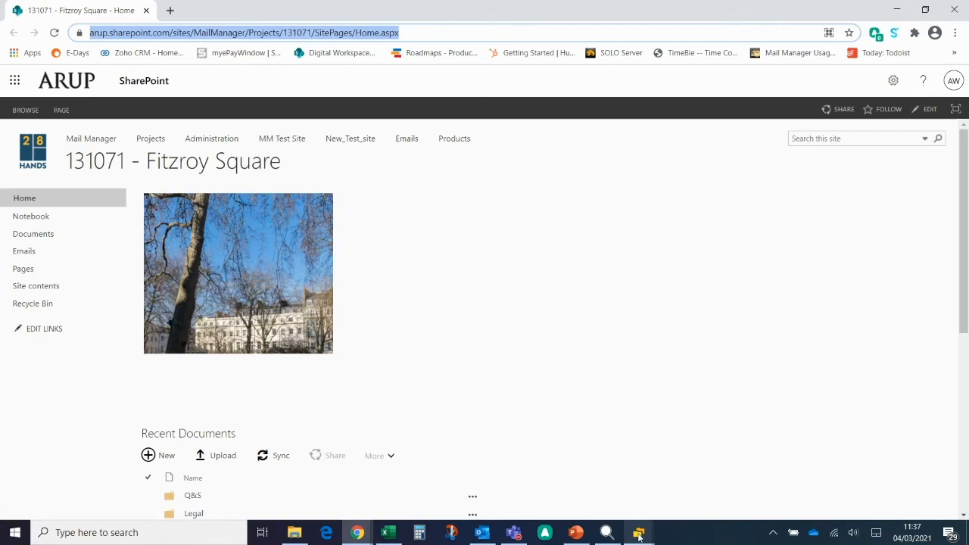
- Return to the Add Location dialog after copying the 131071 - Fitzroy Square site URL
left_click(638, 531)
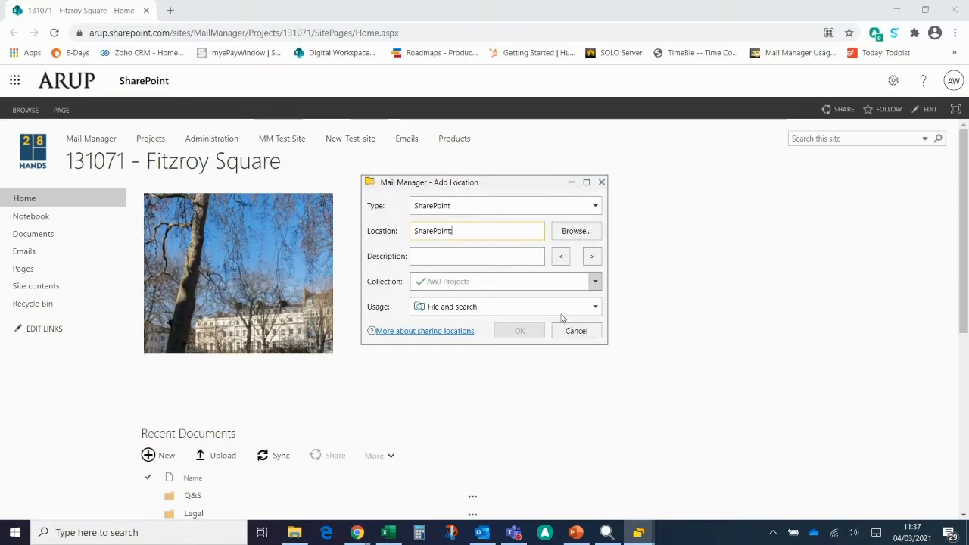
- Enter the Fitzroy Square site URL, describe it as '131071 Fitzroy Square', and confirm
type("Projects/131071/SitePages/Home.aspx")
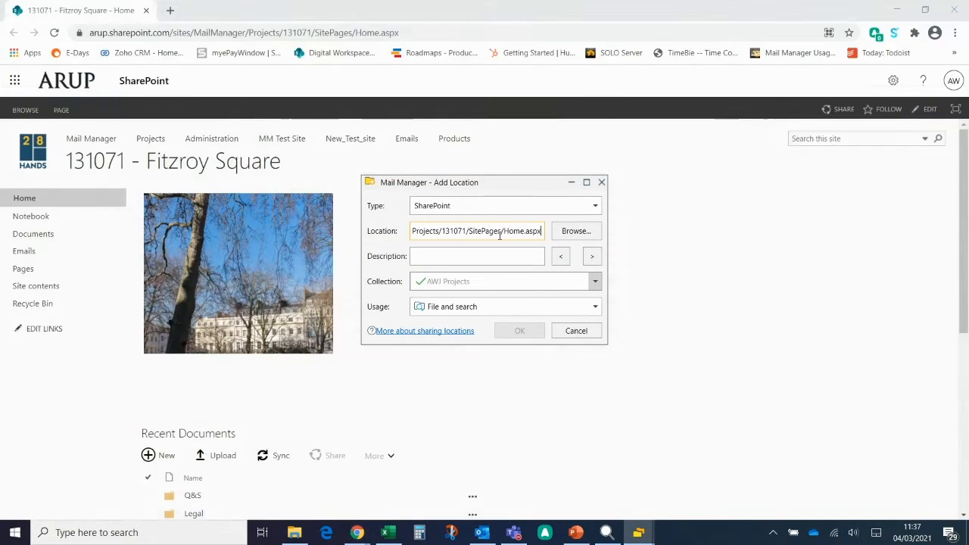
left_click(477, 255)
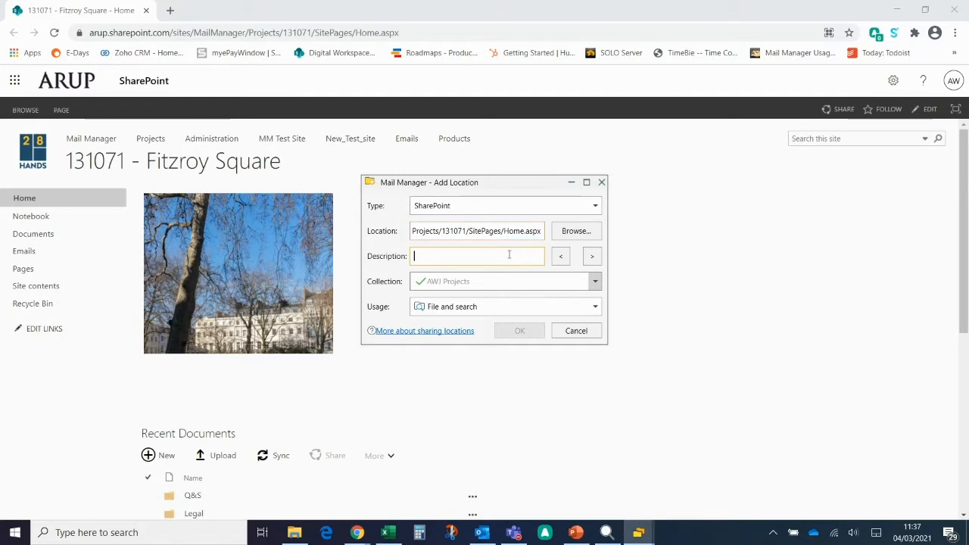
type("1")
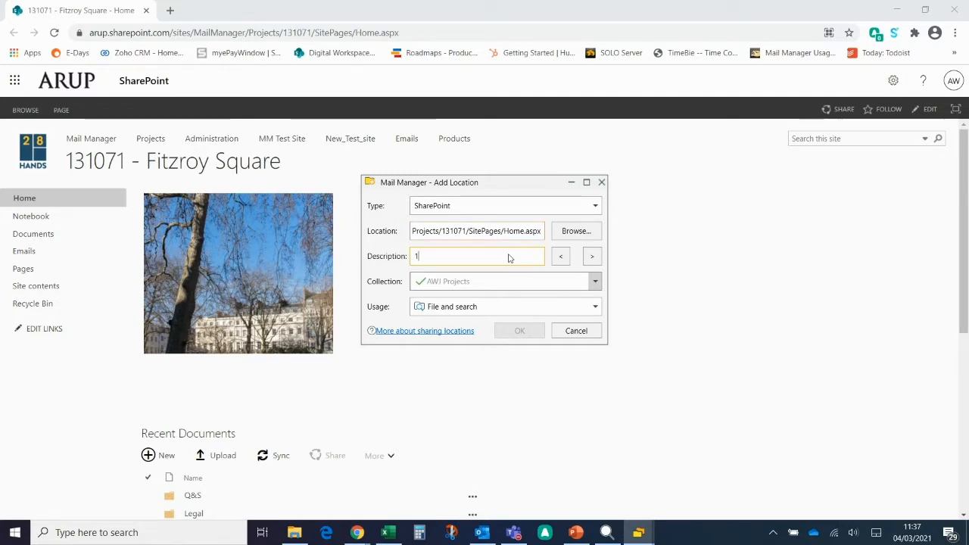
type("31071")
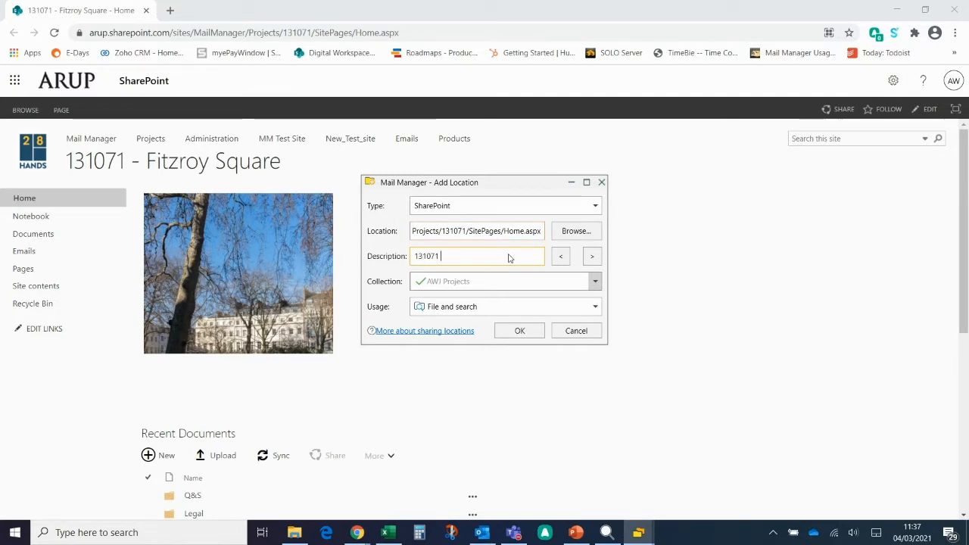
type("Fitzroy Square")
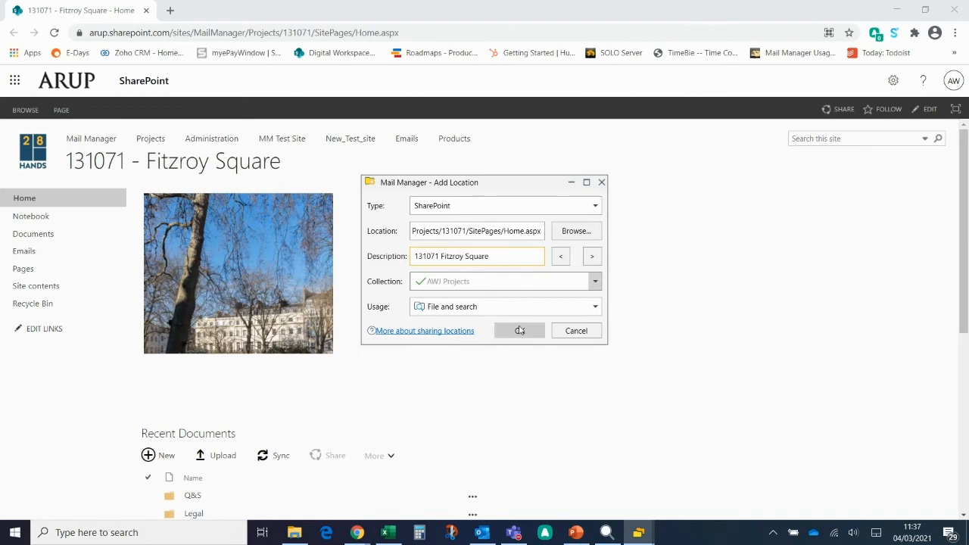
left_click(519, 330)
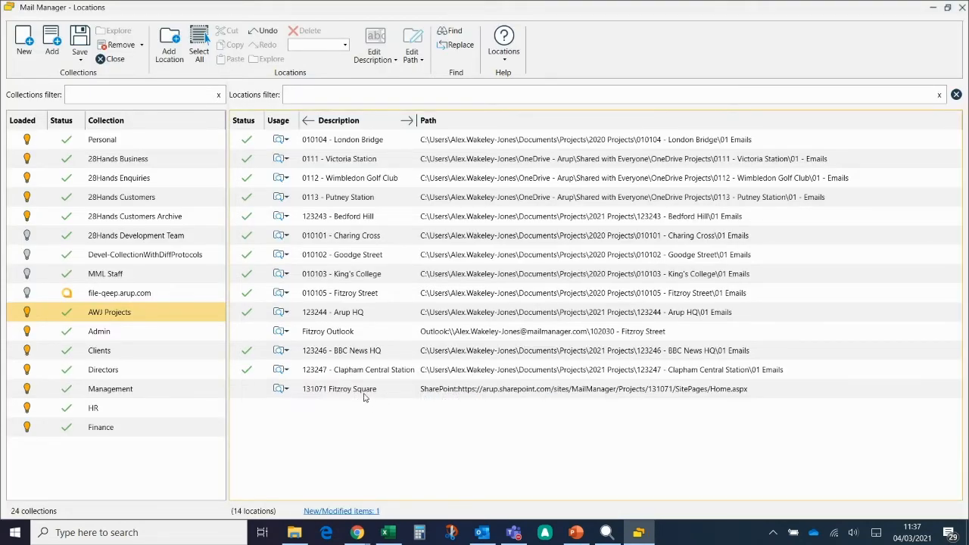
- Show the context-menu actions for the new 131071 Fitzroy Square location
right_click(364, 397)
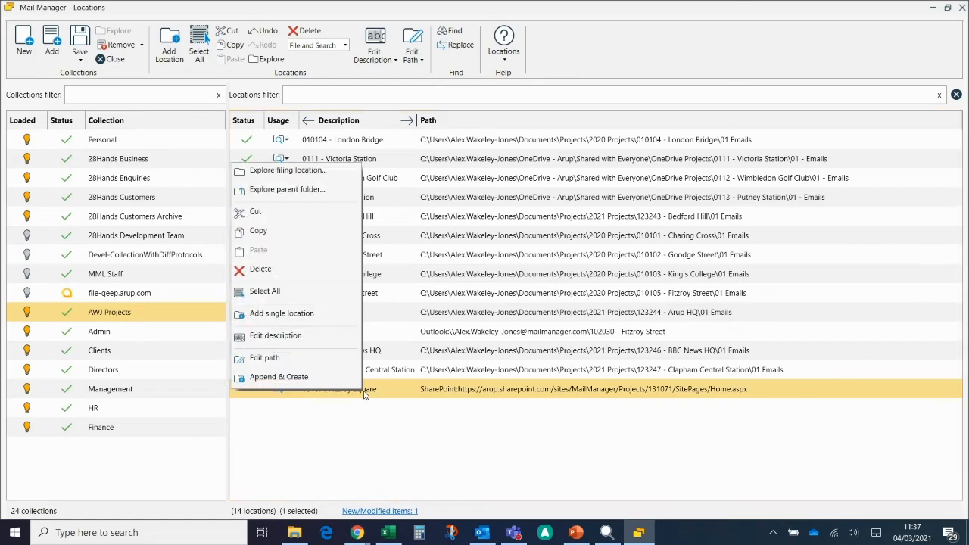
mouse_move(317, 169)
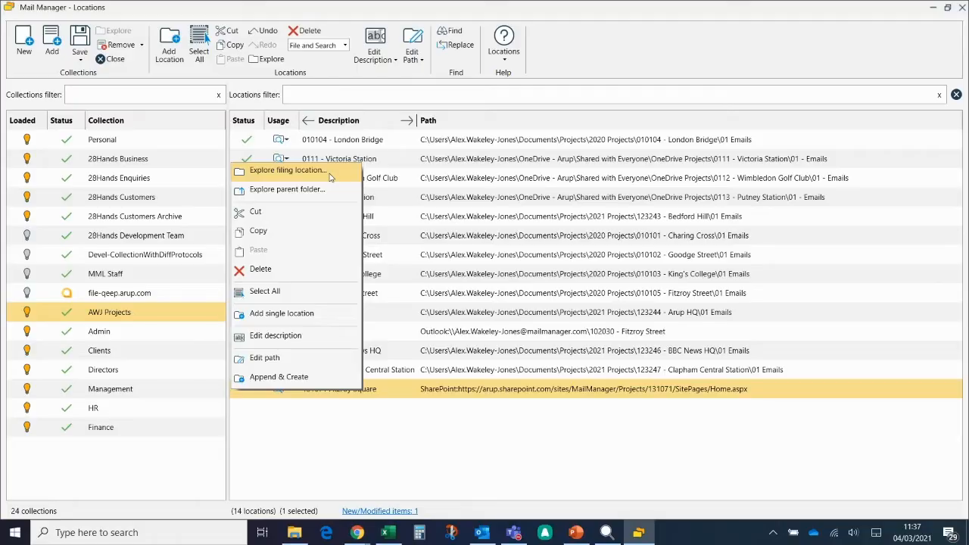